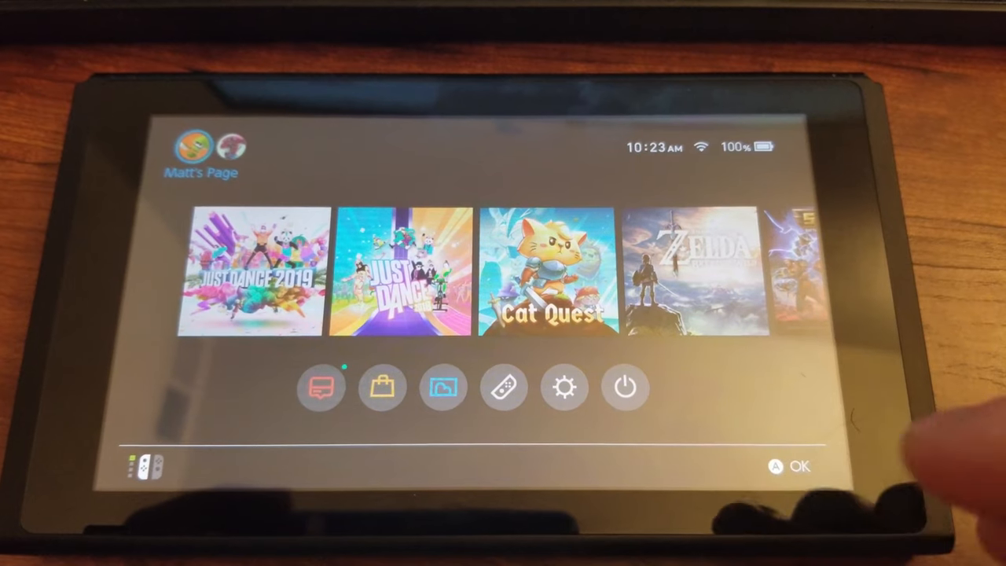
# Reach the SquishySquid 5.0 network's DNS settings and switch them to Manual
pyautogui.click(562, 396)
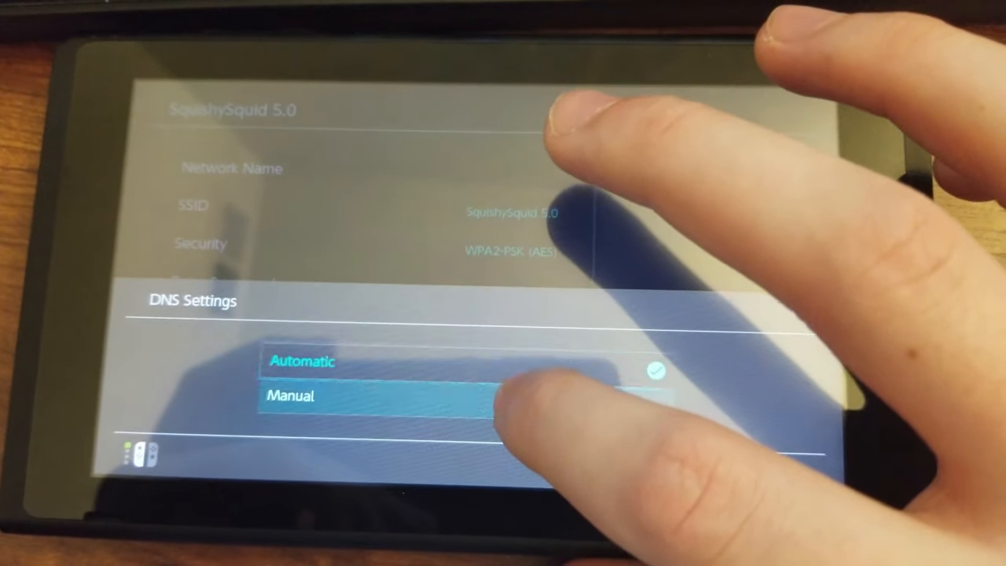
pyautogui.click(291, 396)
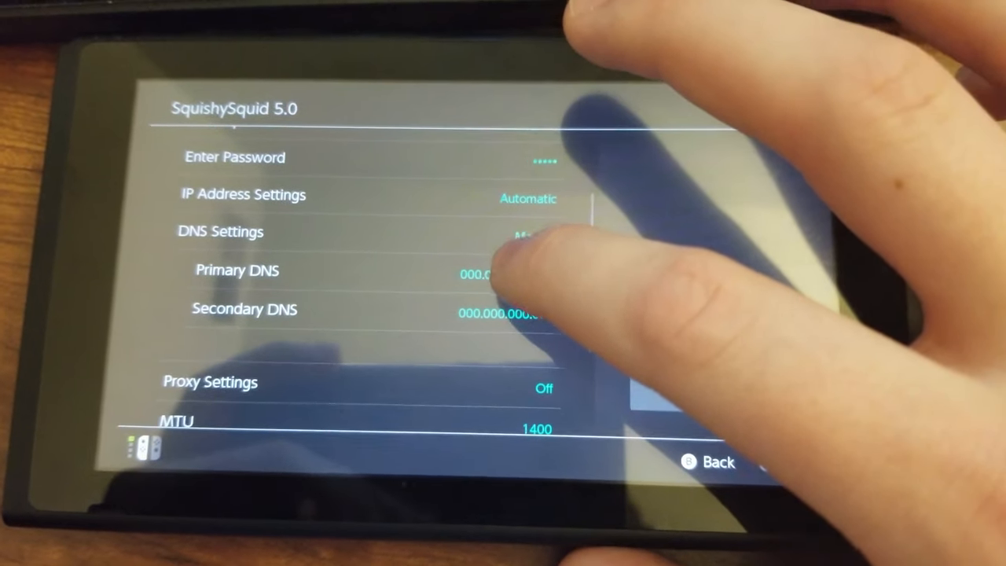
# Set the Primary DNS to 192.168.1.2, replacing the 000.000.000.000 placeholder
pyautogui.click(471, 270)
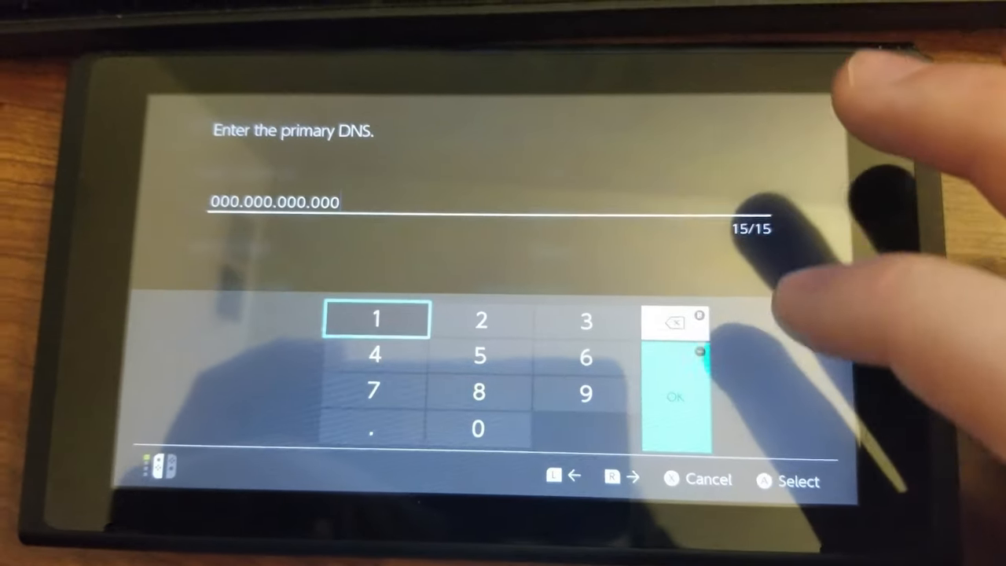
pyautogui.click(675, 323)
pyautogui.write('192.168.1.2')
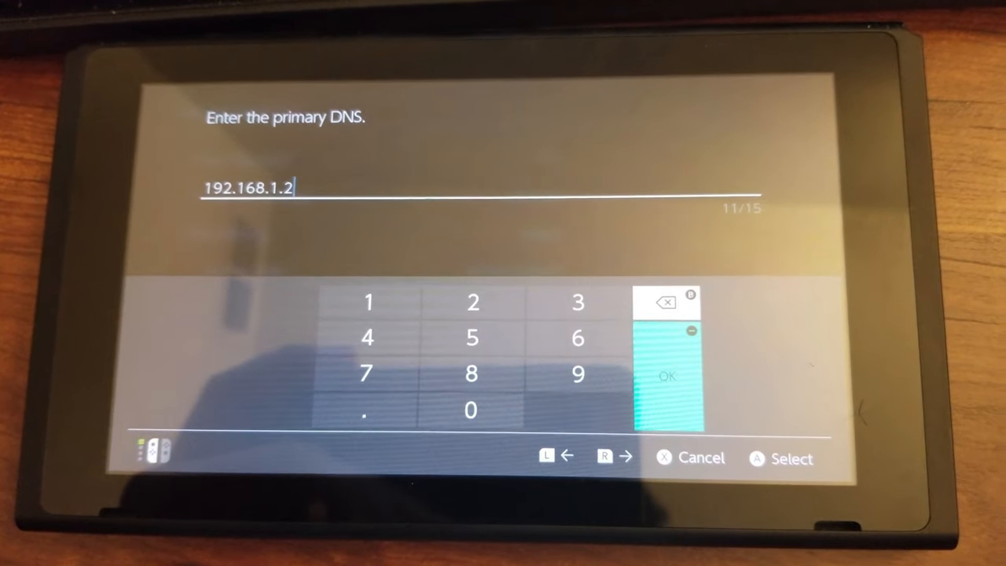
pyautogui.click(666, 376)
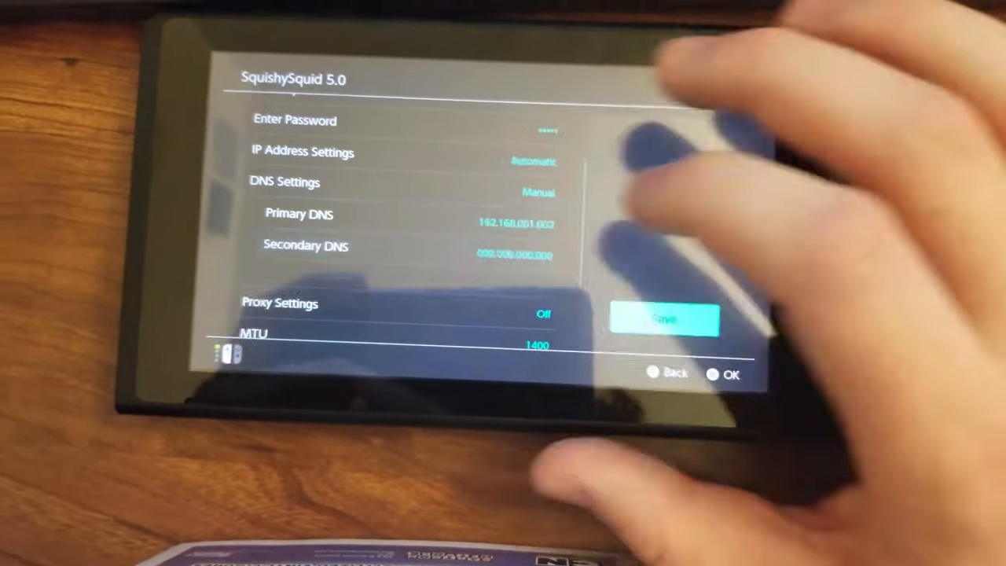
# Save the SquishySquid 5.0 network settings with the manual DNS
pyautogui.click(515, 255)
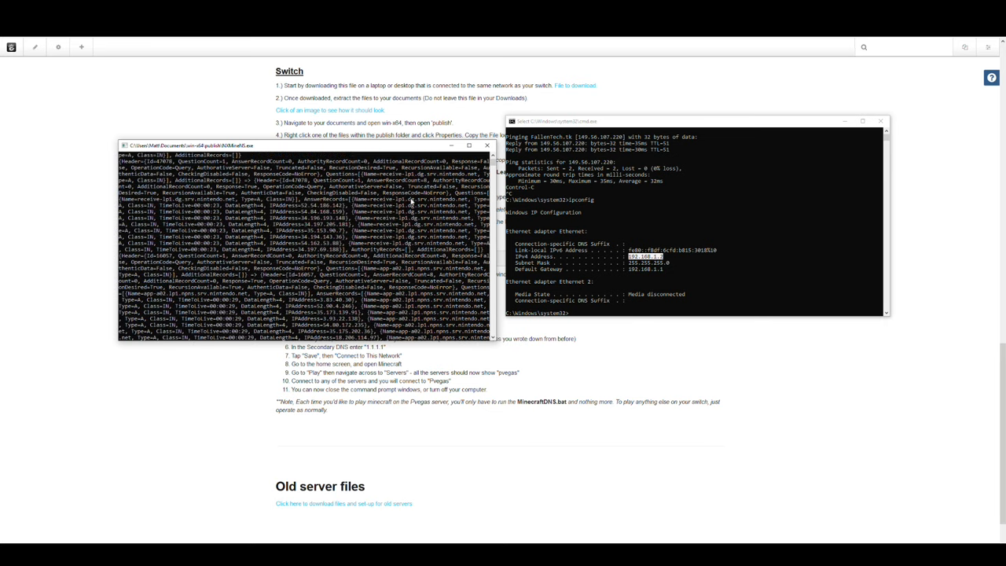
# Scroll through the DNS server log and ipconfig output on the PC
pyautogui.scroll(-3)
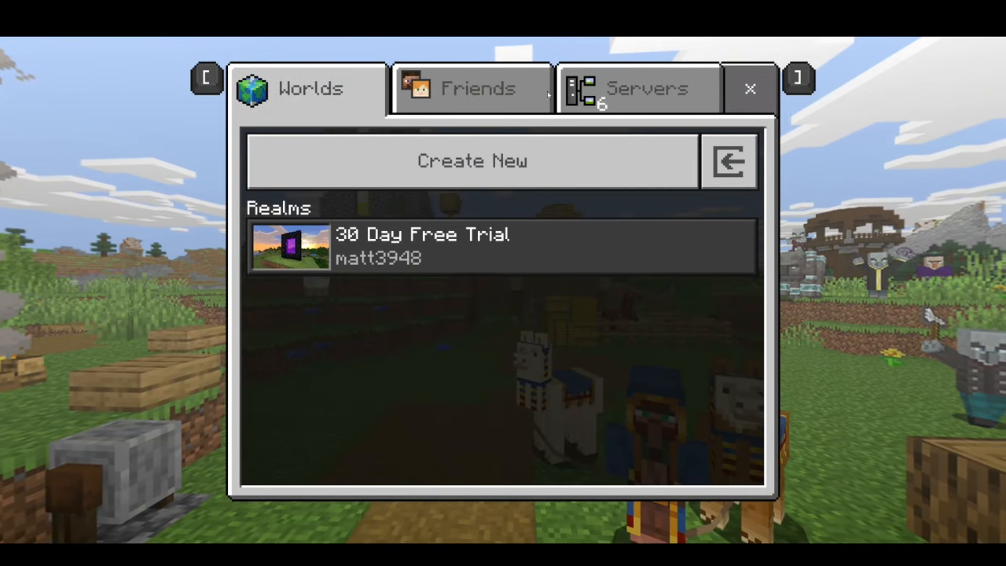
# Join The Hive from Featured Servers, landing on the FallenTech server instead
pyautogui.click(639, 88)
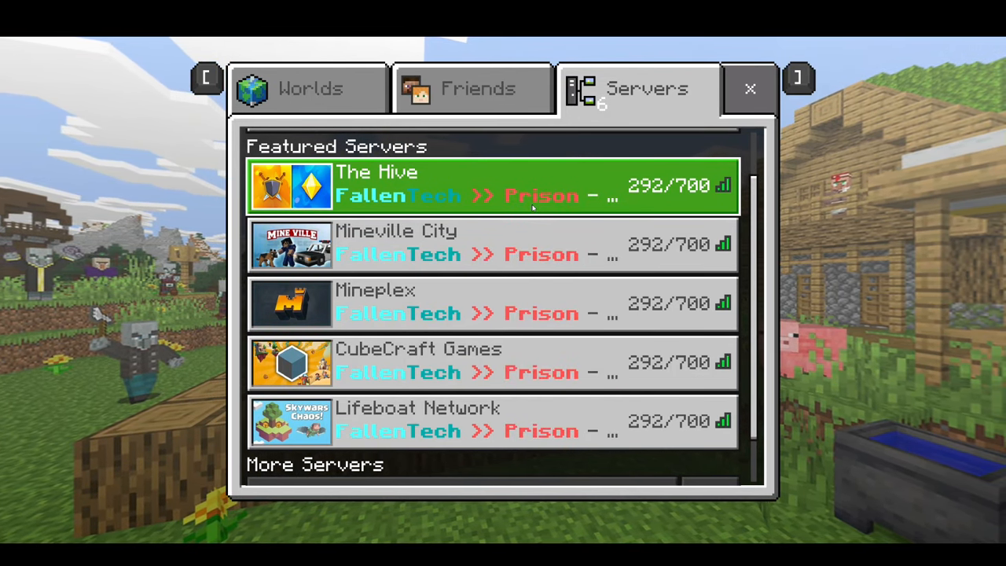
pyautogui.click(494, 186)
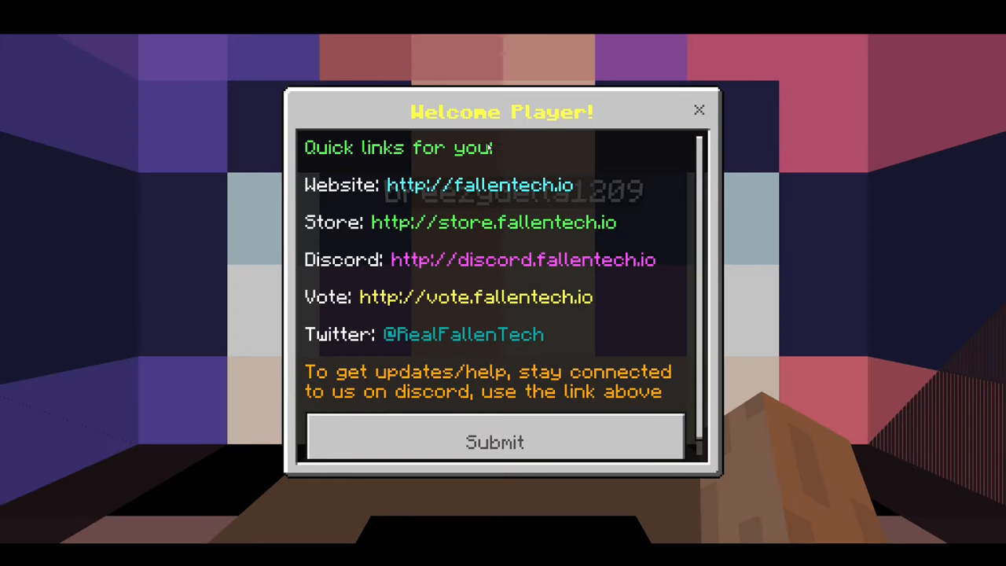
# Dismiss FallenTech's Welcome Player links dialog to enter the hub
pyautogui.click(494, 442)
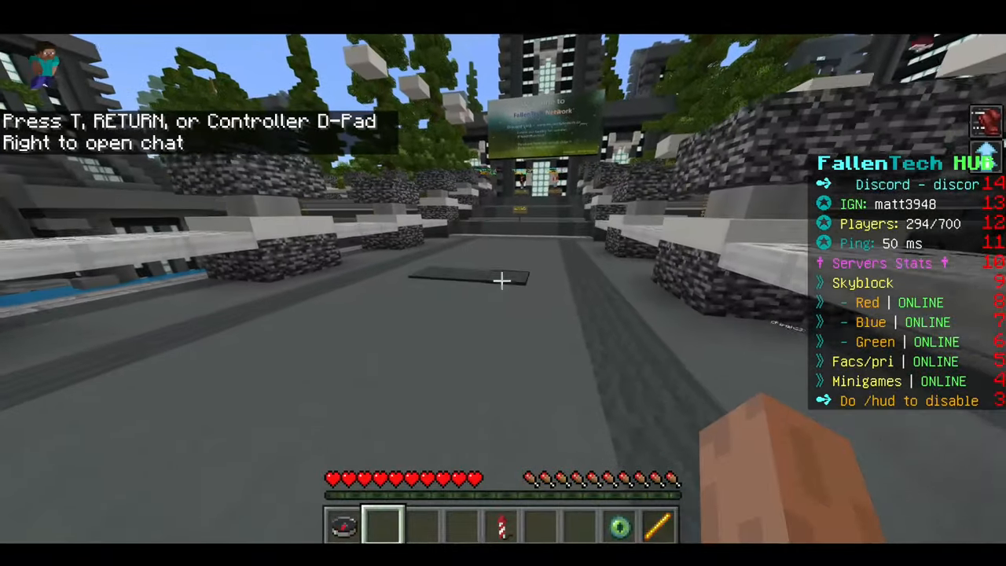
pyautogui.moveTo(503, 283)
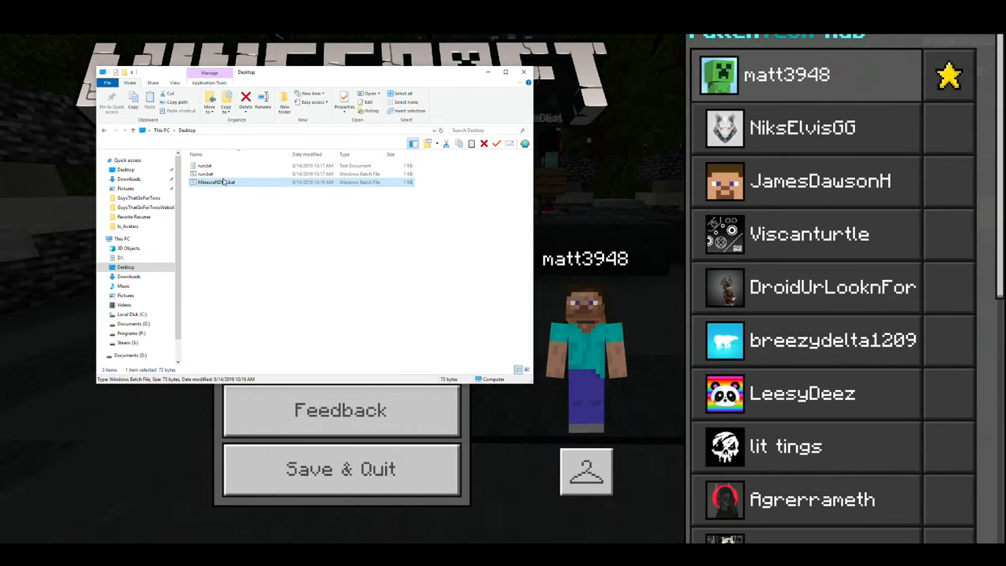
# Review MinecraftDNS.bat's START command with the server IP in Notepad, then close it
pyautogui.doubleClick(217, 183)
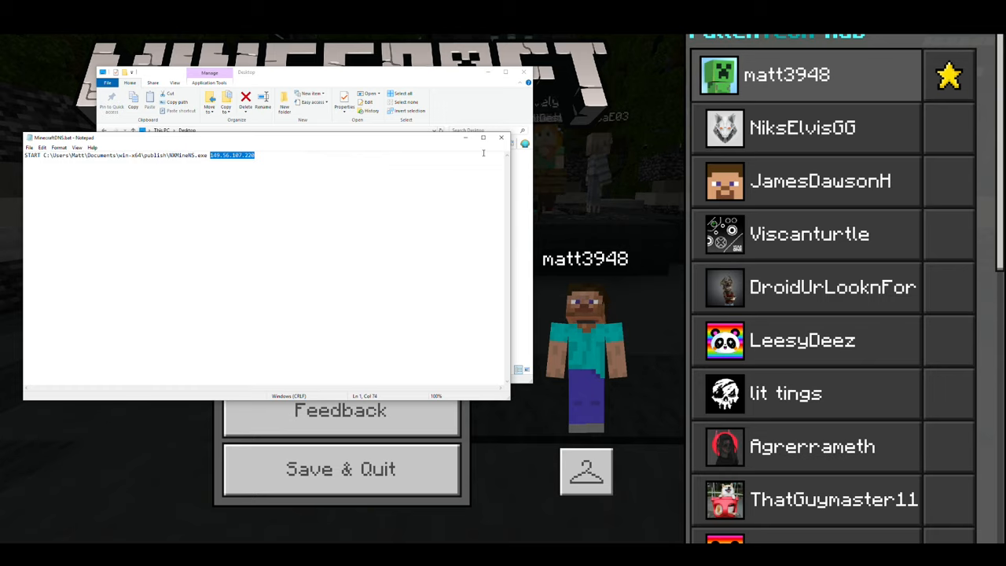
pyautogui.moveTo(267, 139); pyautogui.dragTo(330, 141)
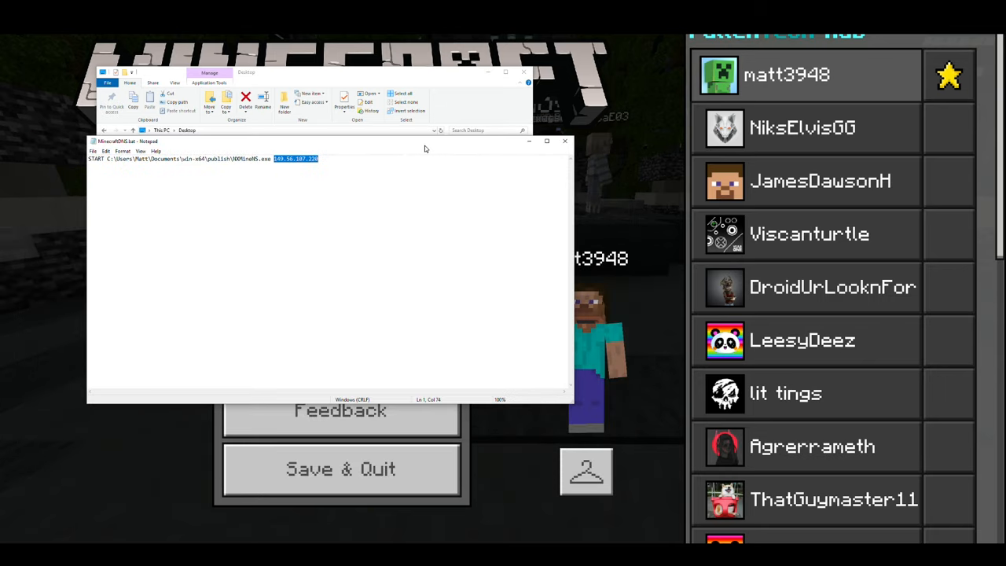
pyautogui.click(564, 141)
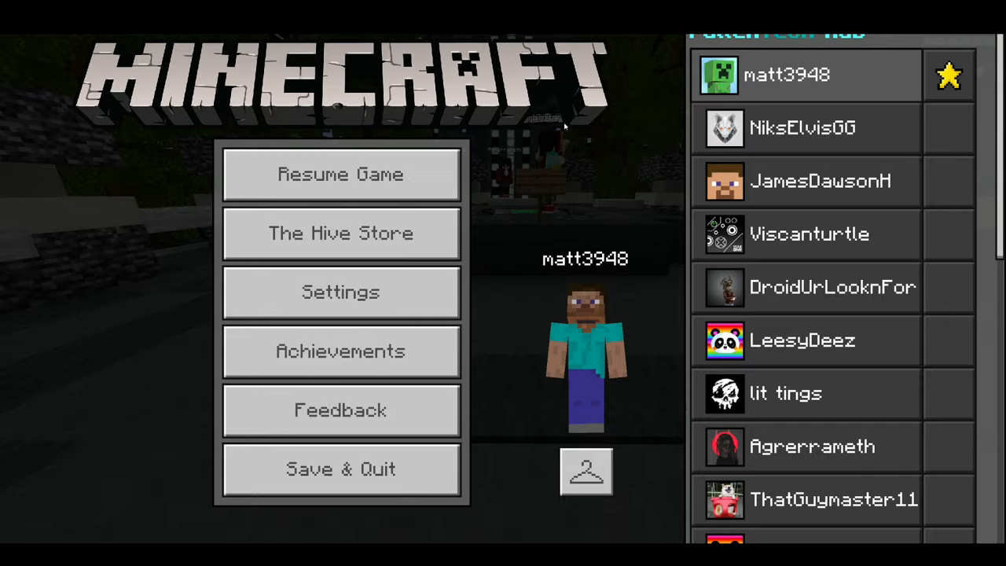
pyautogui.click(339, 172)
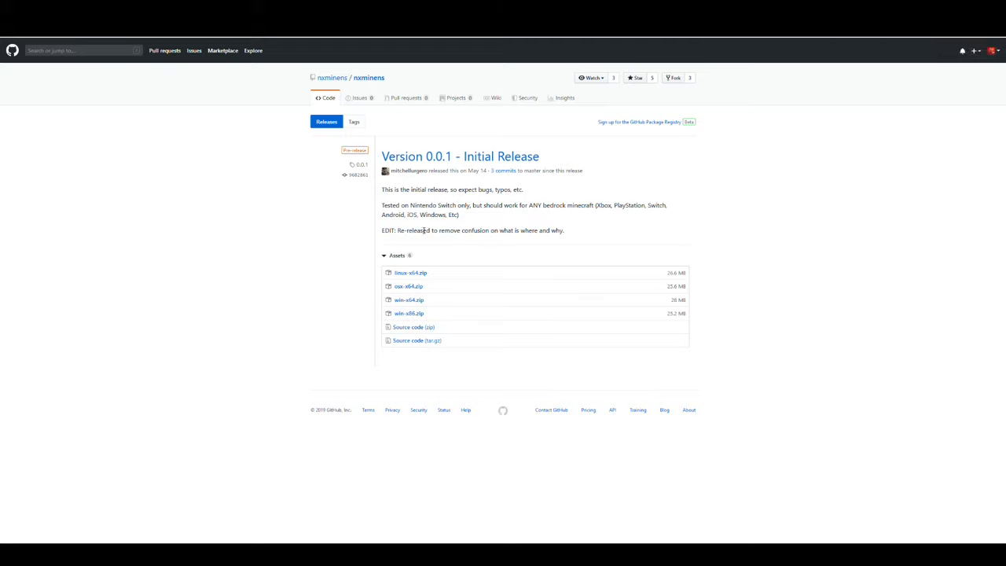
pyautogui.moveTo(612, 233)
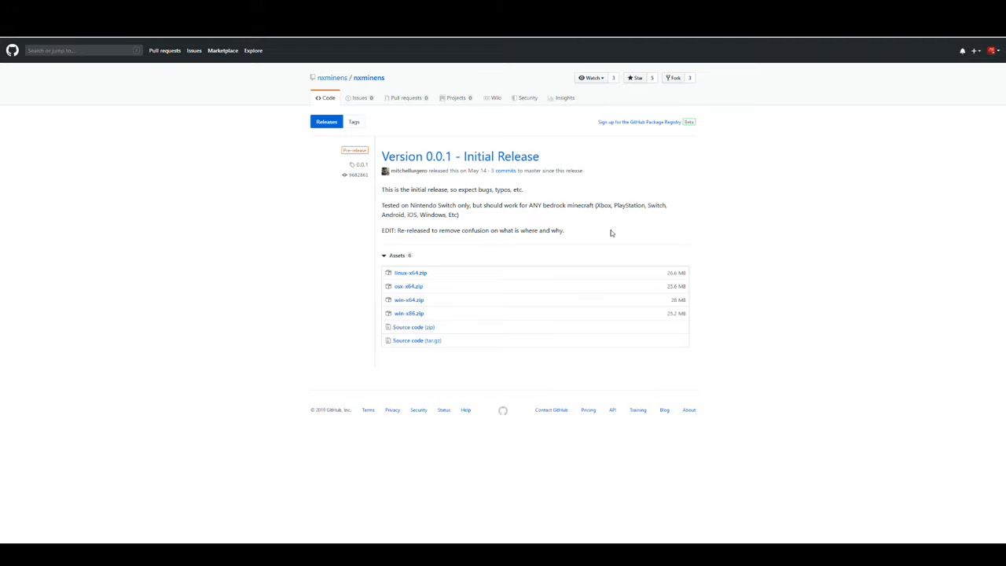
pyautogui.doubleClick(604, 204)
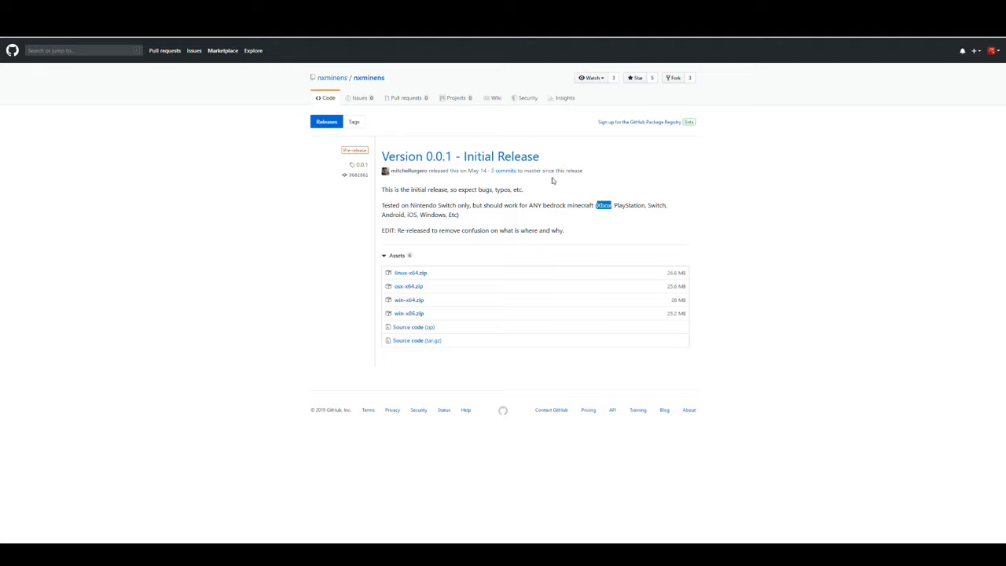
pyautogui.doubleClick(629, 204)
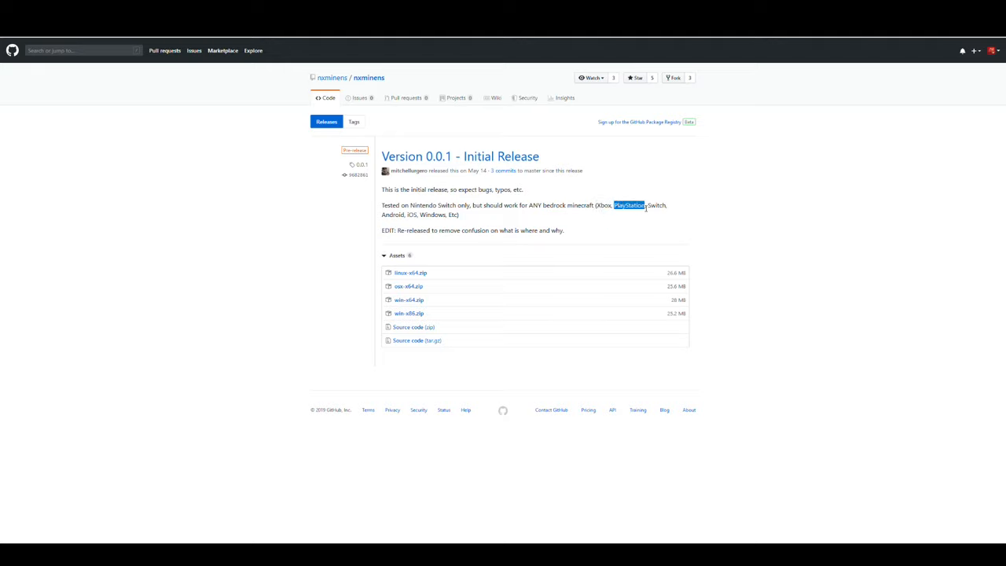
pyautogui.doubleClick(604, 204)
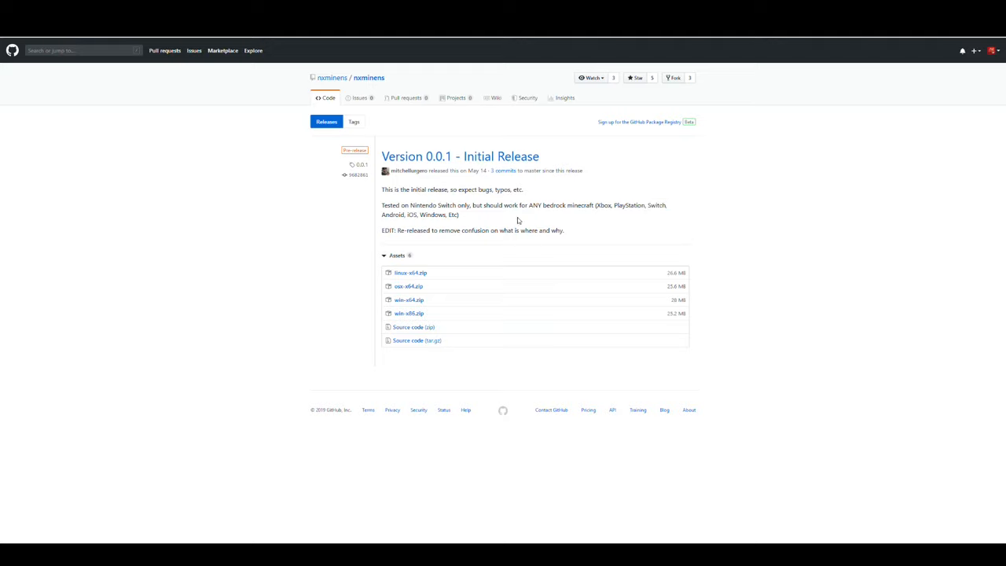
pyautogui.moveTo(625, 214)
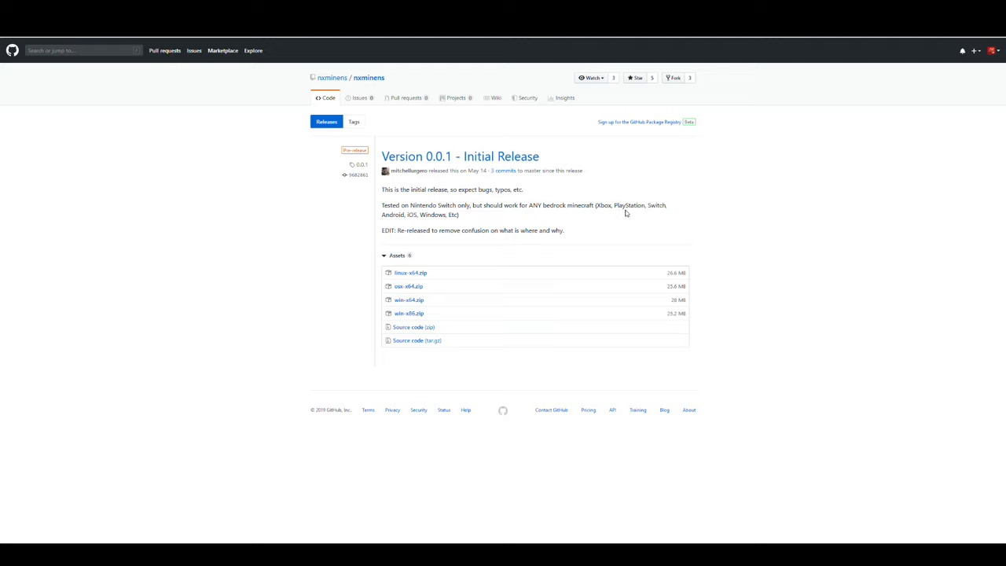
pyautogui.moveTo(601, 228)
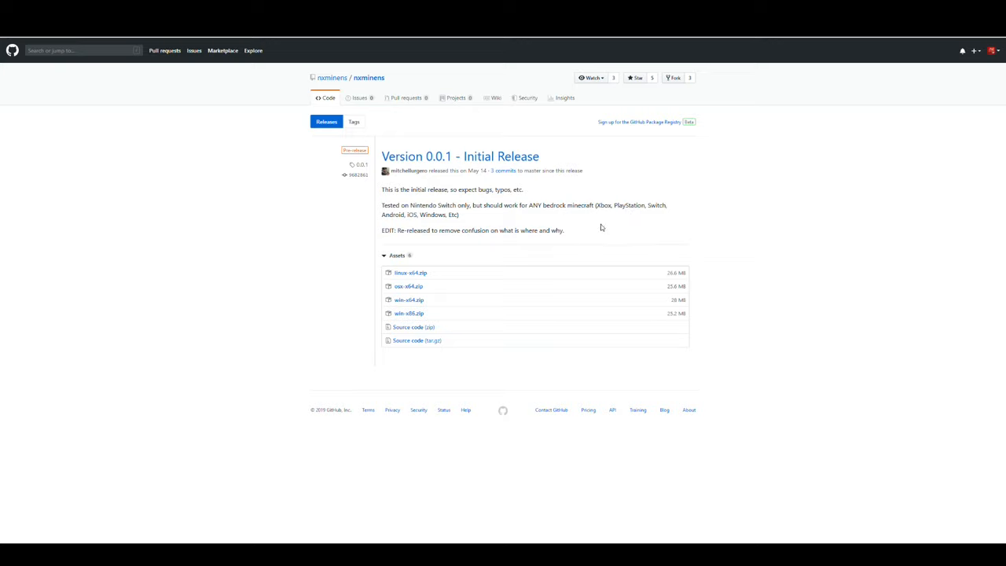
pyautogui.moveTo(618, 218)
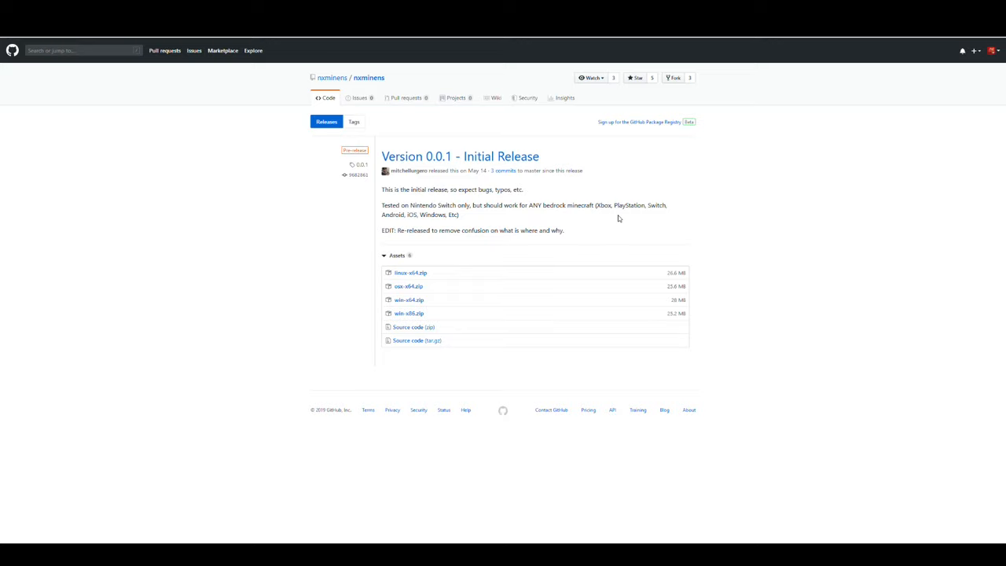
pyautogui.moveTo(621, 217)
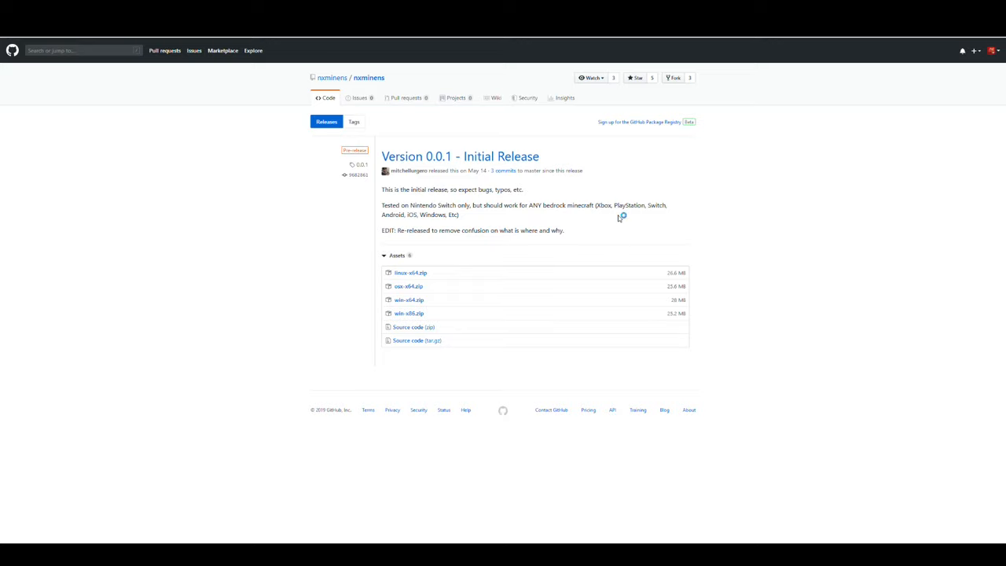
pyautogui.moveTo(617, 218)
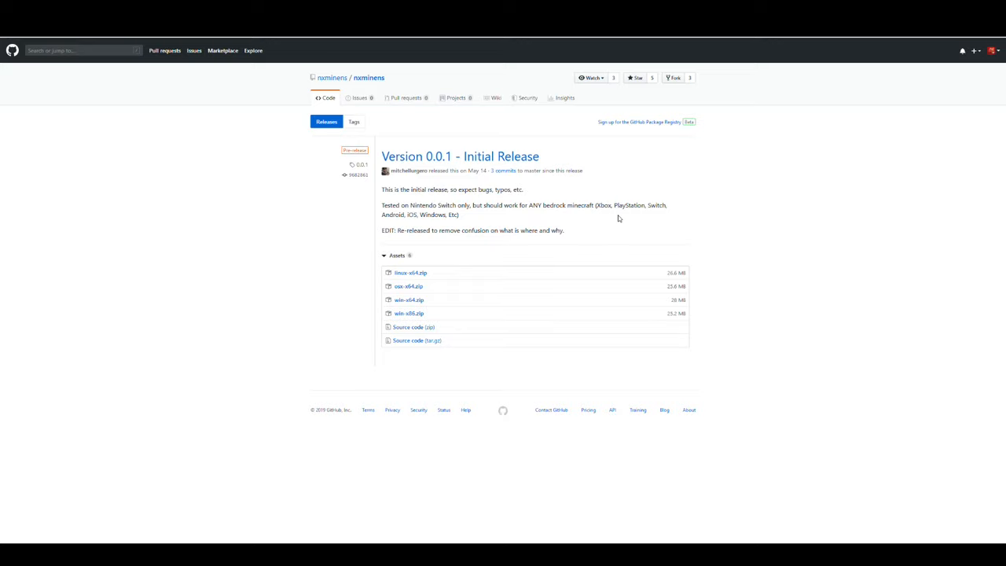